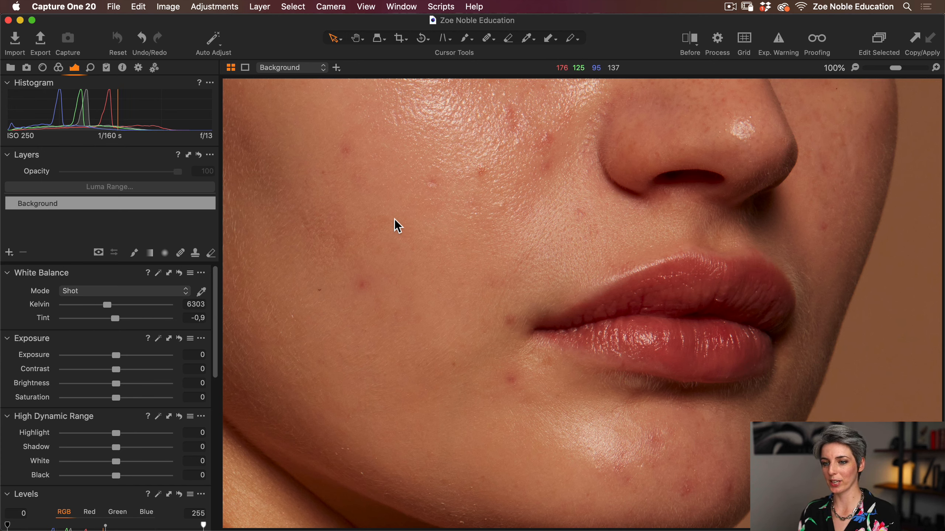
Select the Heal brush cursor tool from the toolbar.
left_click(486, 38)
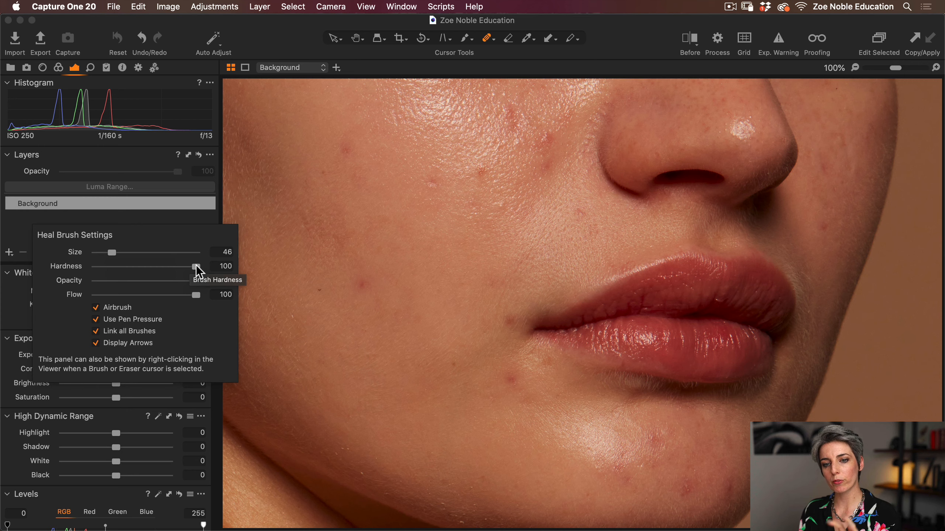
Drop heal brush hardness to 0, disable airbrush and brush linking, and close settings.
left_click_drag(211, 266, 178, 266)
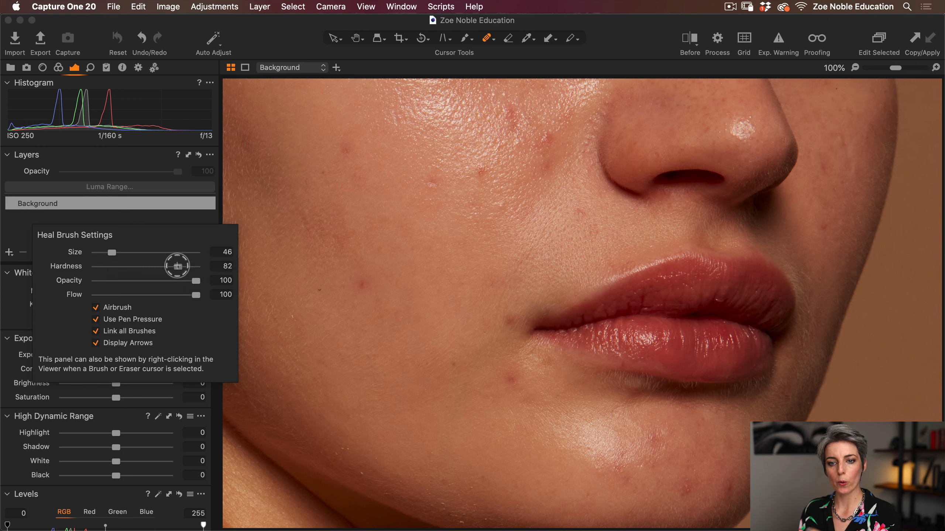
left_click_drag(178, 266, 94, 266)
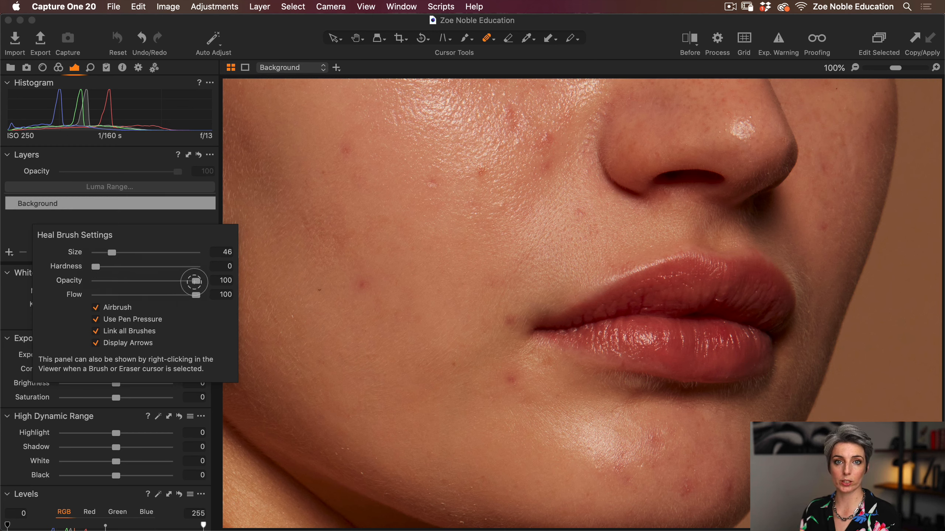
mouse_move(194, 295)
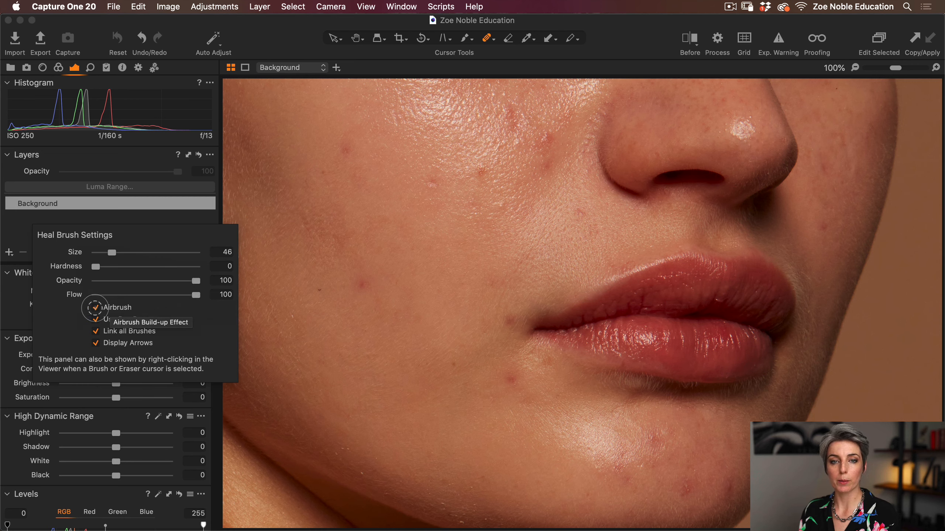
left_click(96, 308)
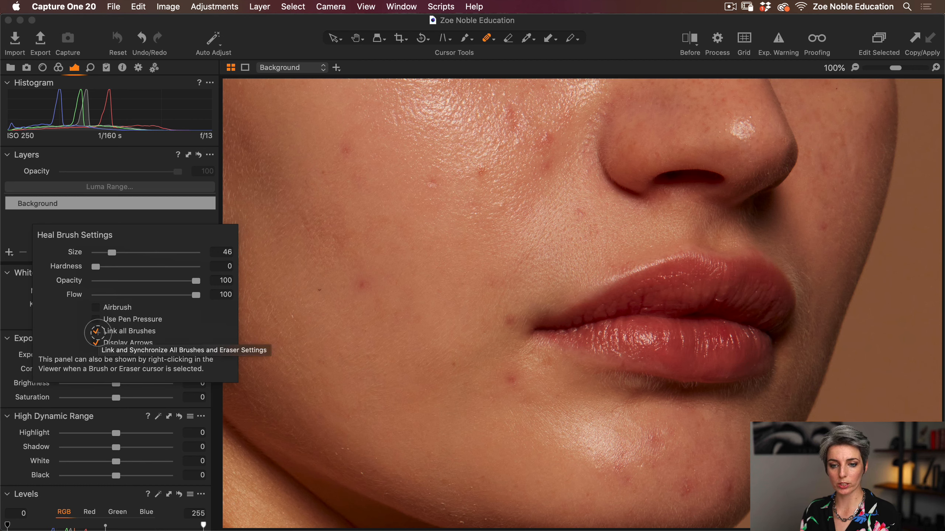
left_click(96, 343)
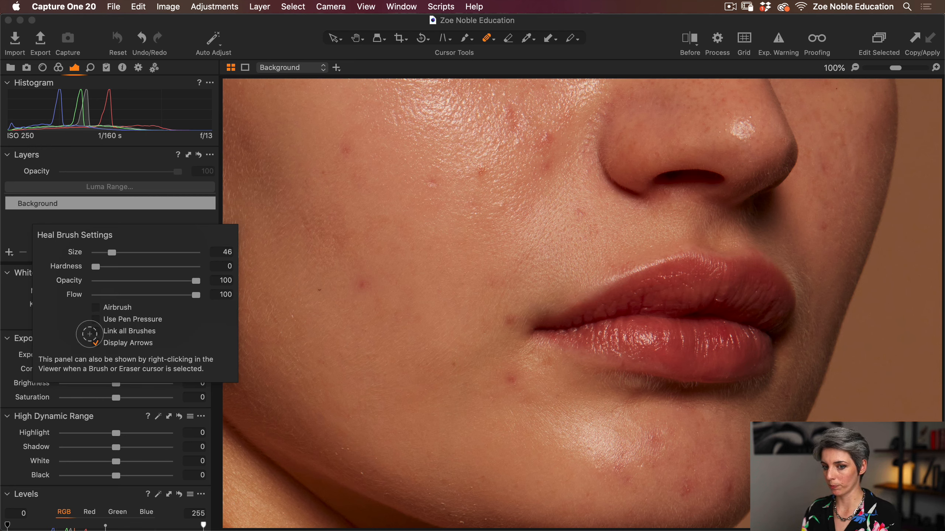
left_click(96, 343)
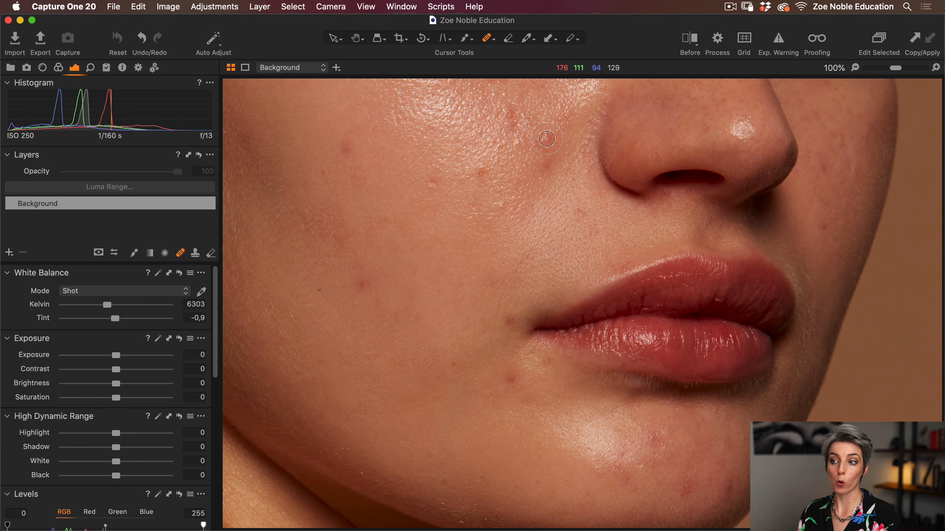
Heal the spot beside the nose and an upper-cheek spot, resampling from clearer skin.
left_click(546, 139)
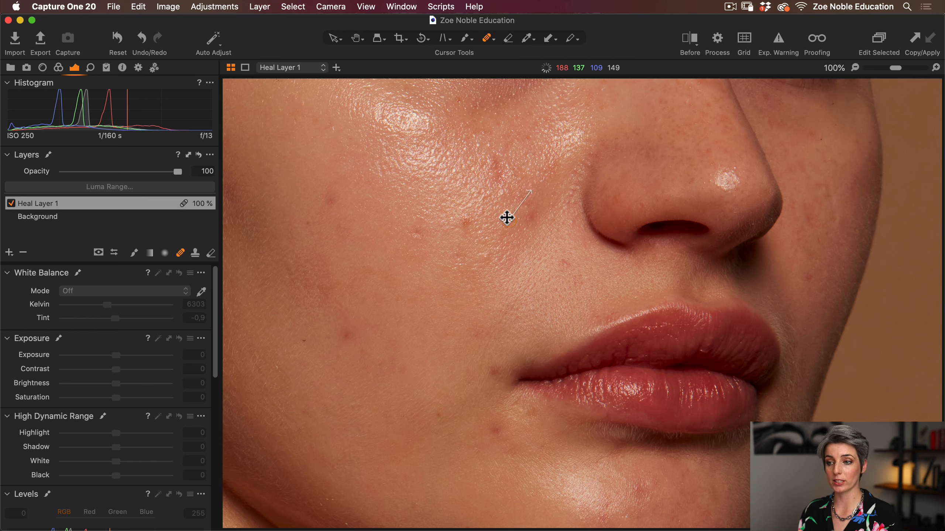
mouse_move(539, 159)
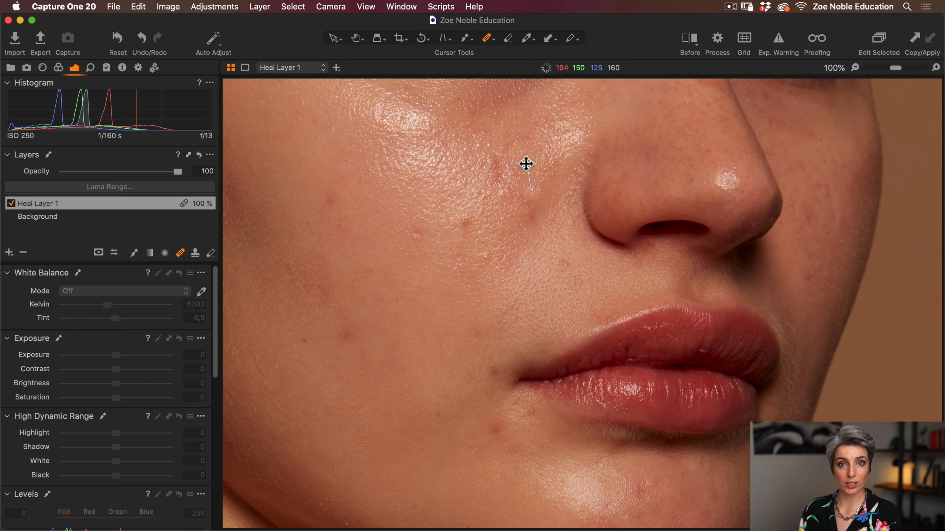
mouse_move(532, 167)
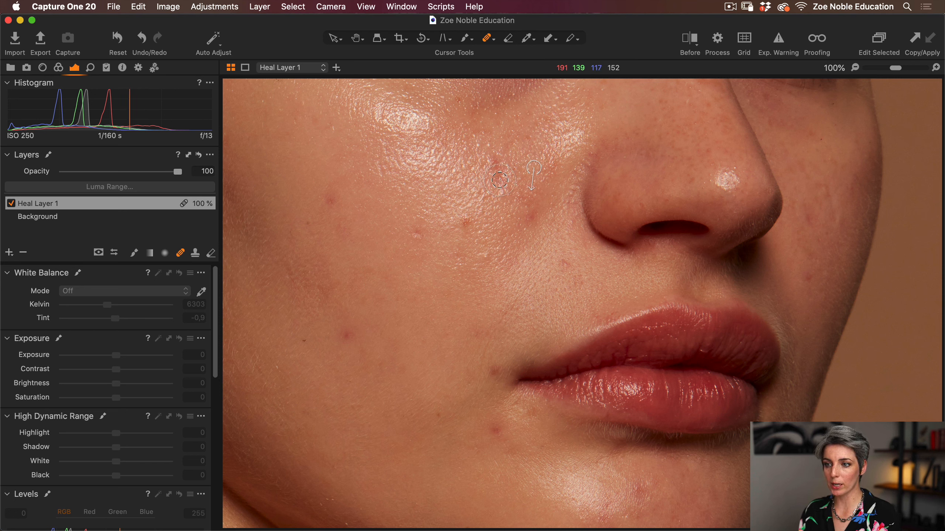
left_click(500, 181)
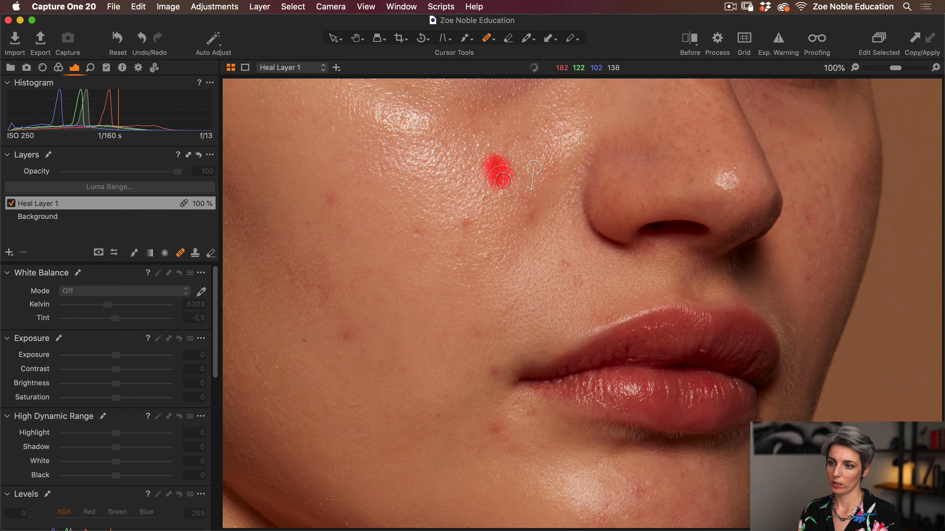
left_click_drag(502, 181, 584, 271)
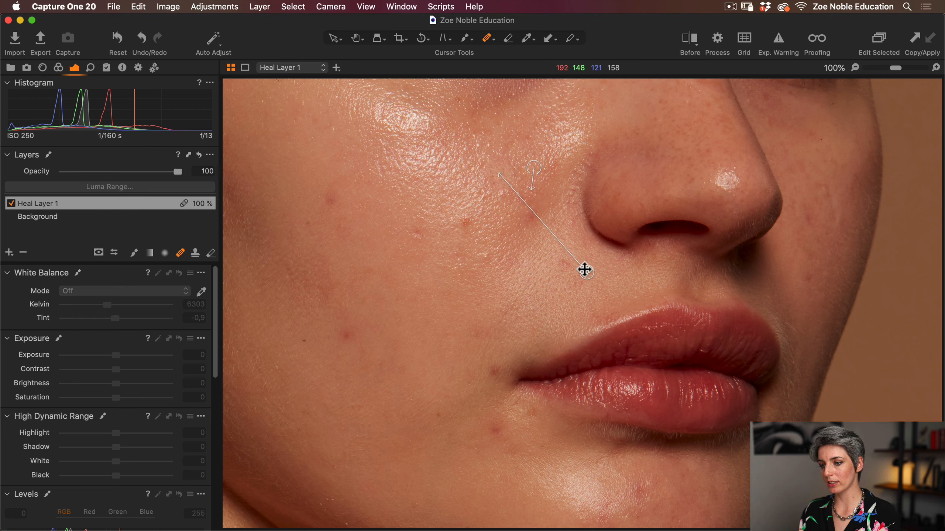
left_click_drag(585, 271, 499, 250)
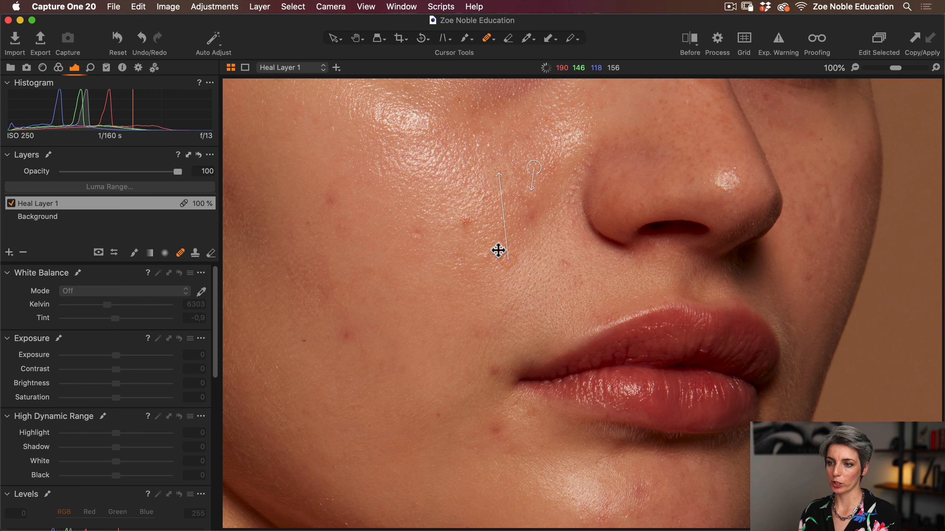
left_click_drag(498, 250, 463, 154)
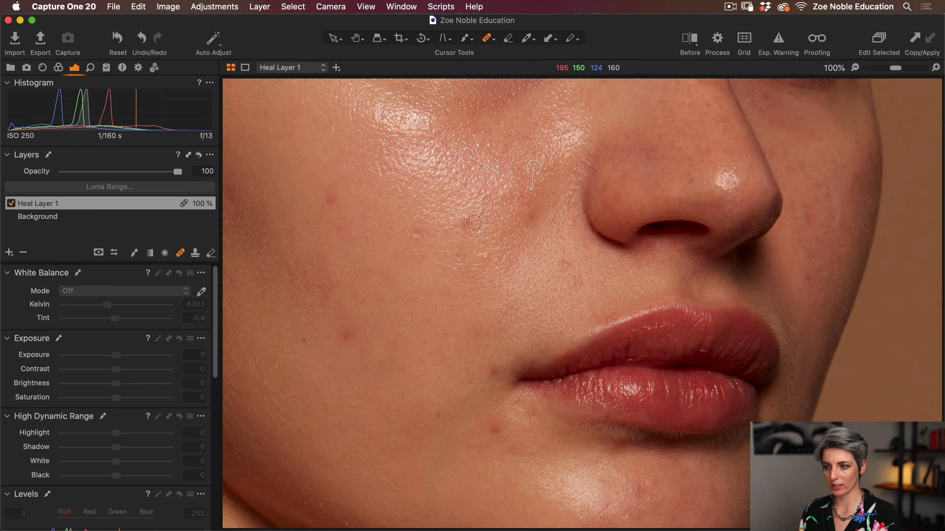
Undo two unwanted heal source changes, then heal the red spot near the nose.
left_click_drag(473, 223, 546, 301)
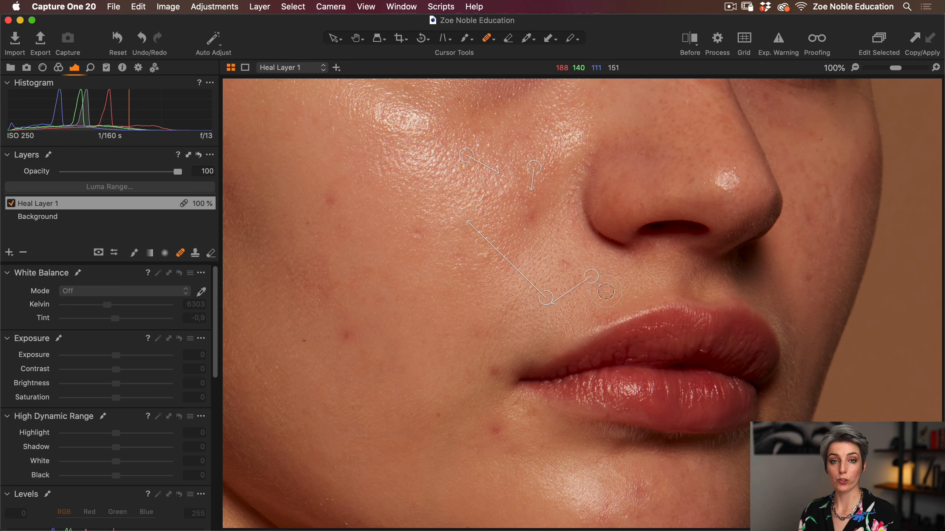
key("cmd+z")
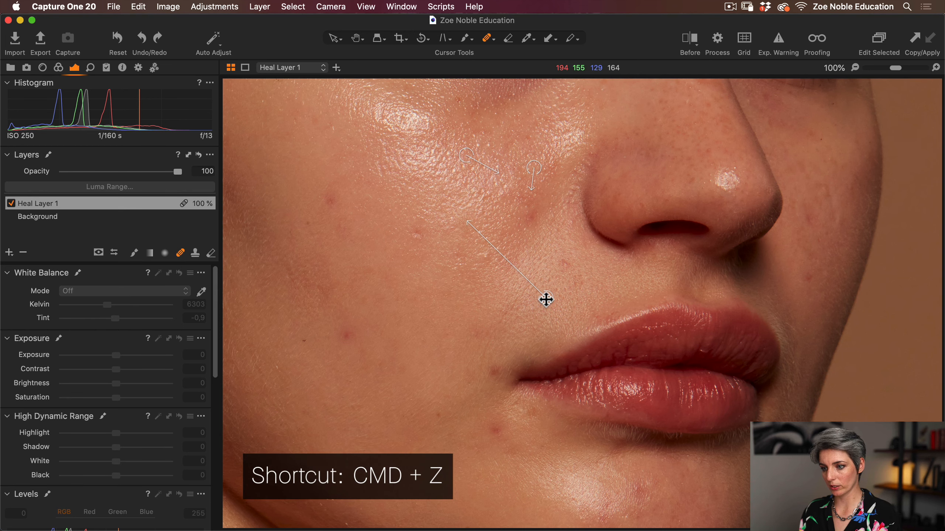
key("cmd+z")
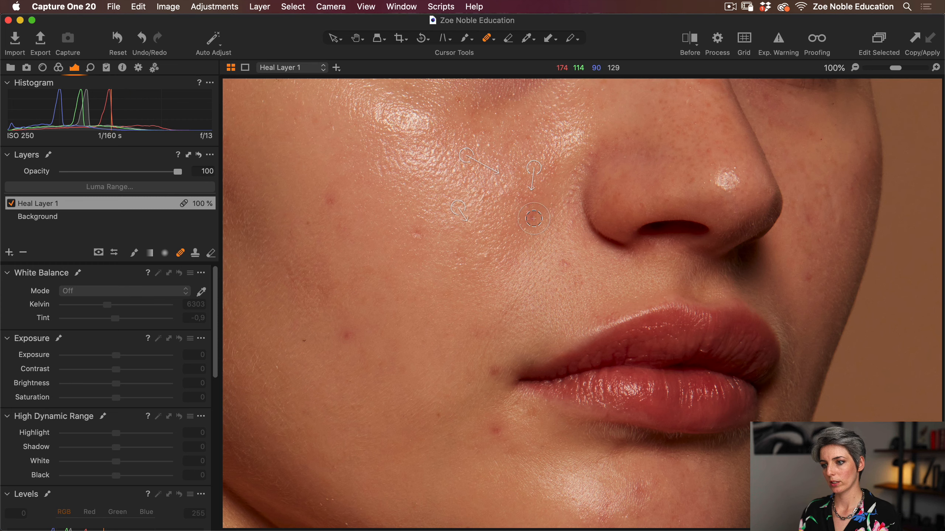
left_click(533, 218)
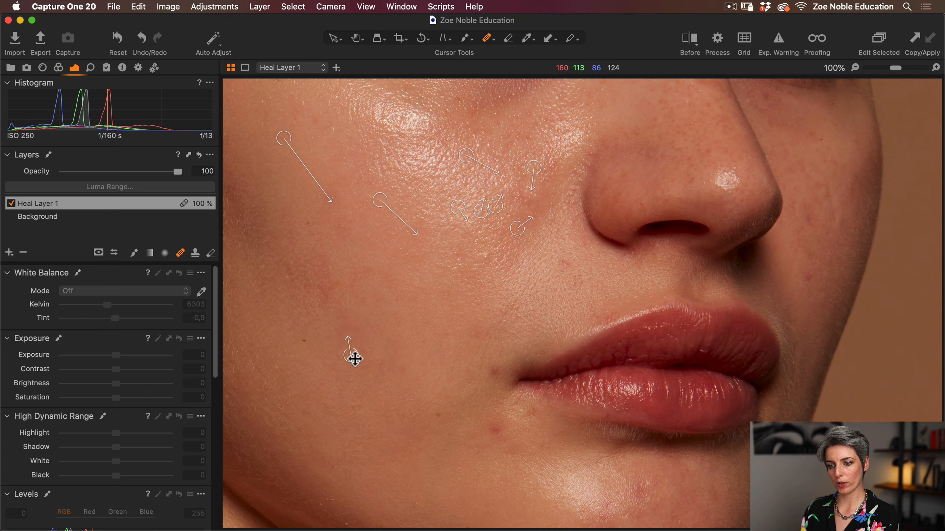
Heal a blemish lower on the cheek, then hold Spacebar to pan.
left_click(348, 344)
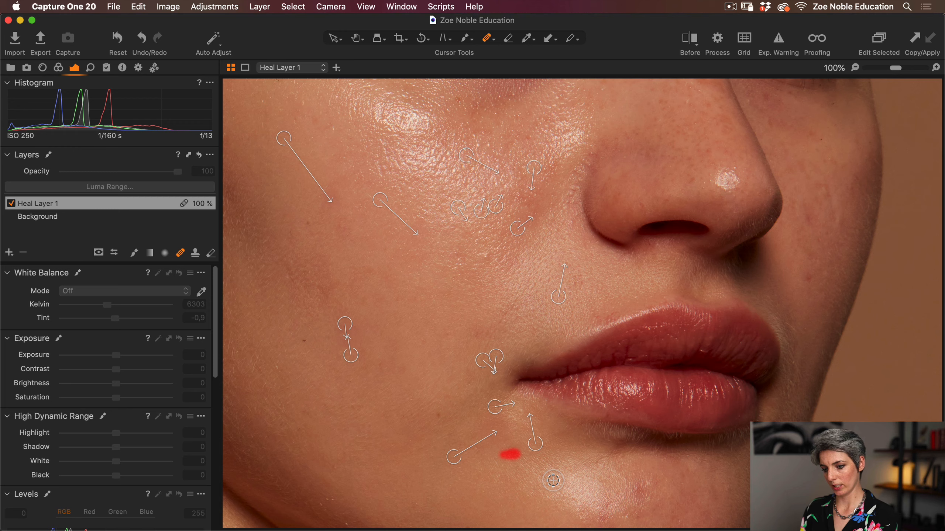
key("space")
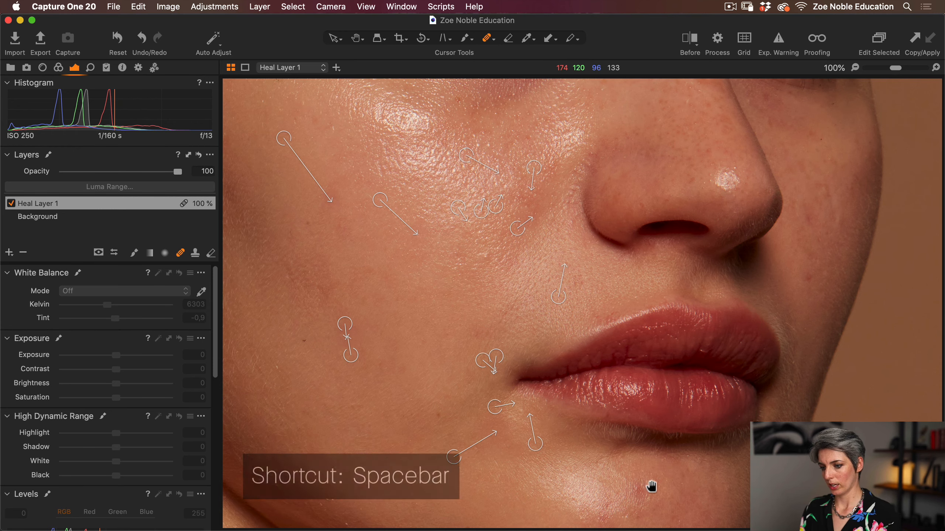
Pan down to the lower chin, then remove a heal spot and undo it.
left_click_drag(651, 485, 631, 449)
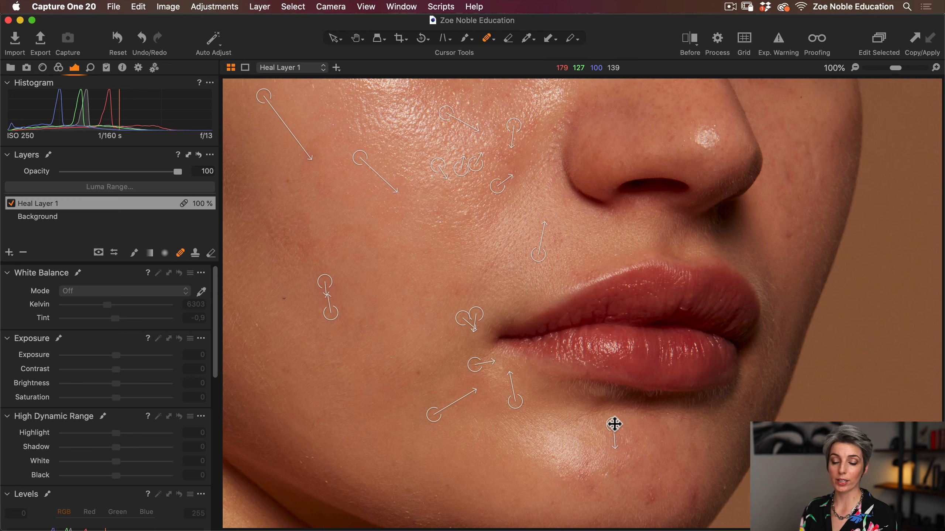
key("Backspace")
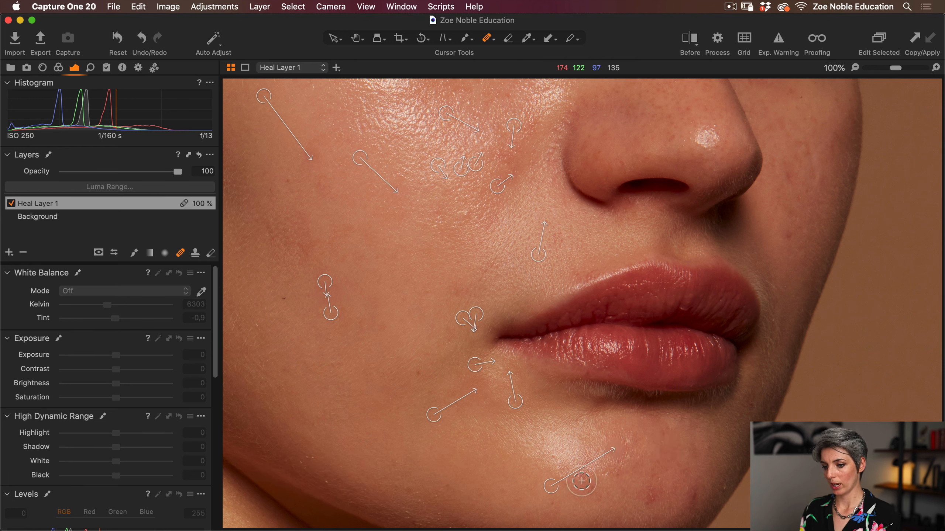
mouse_move(548, 486)
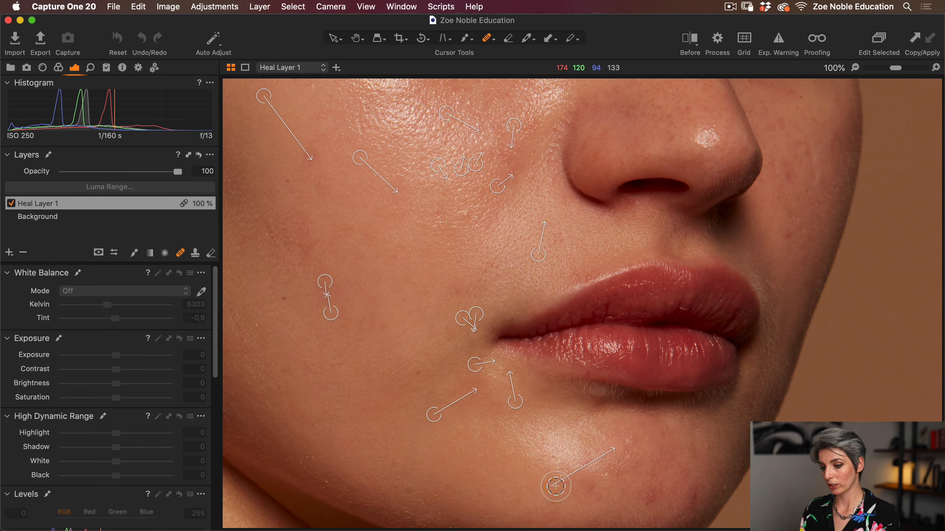
key("cmd+z")
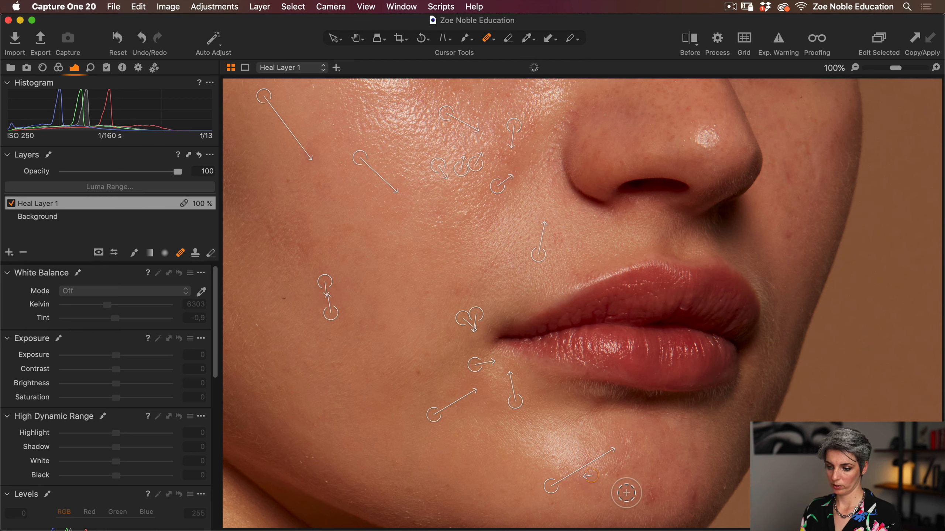
mouse_move(590, 478)
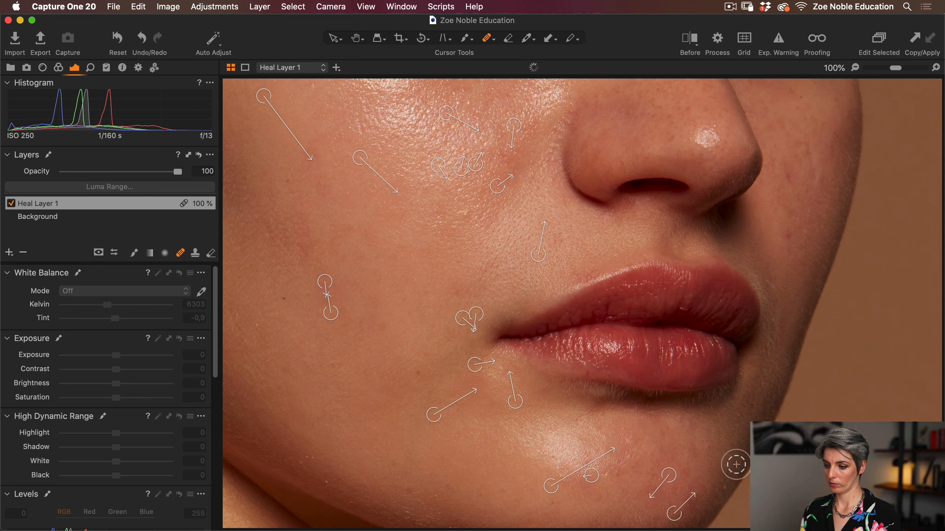
mouse_move(709, 480)
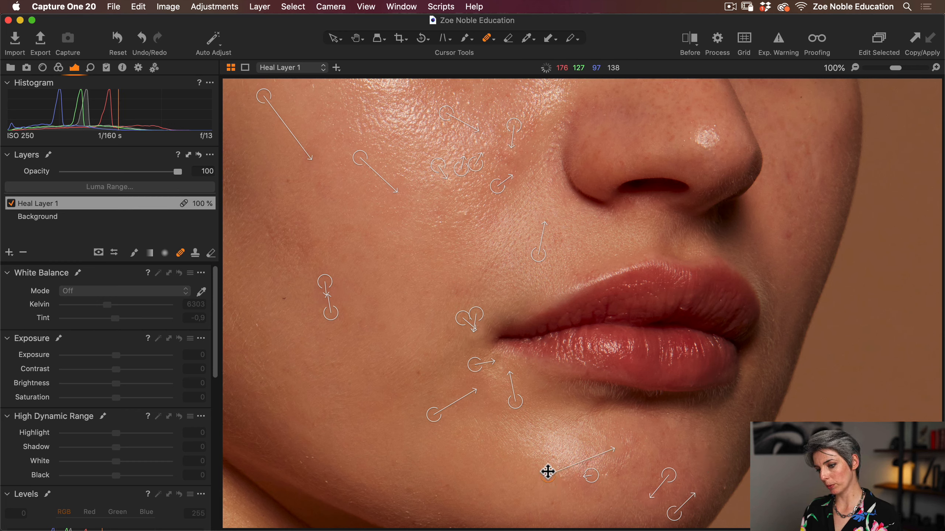
Heal two more blemishes on the chin.
left_click(591, 449)
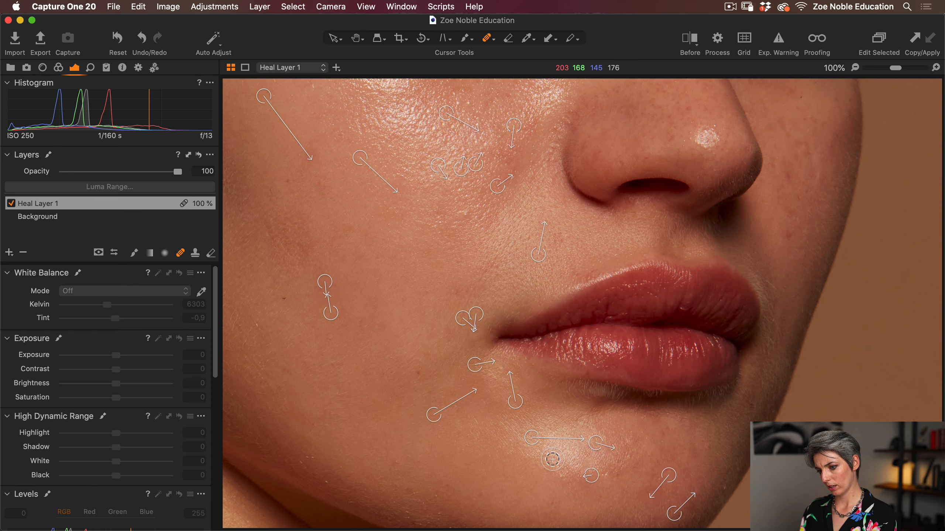
left_click(551, 459)
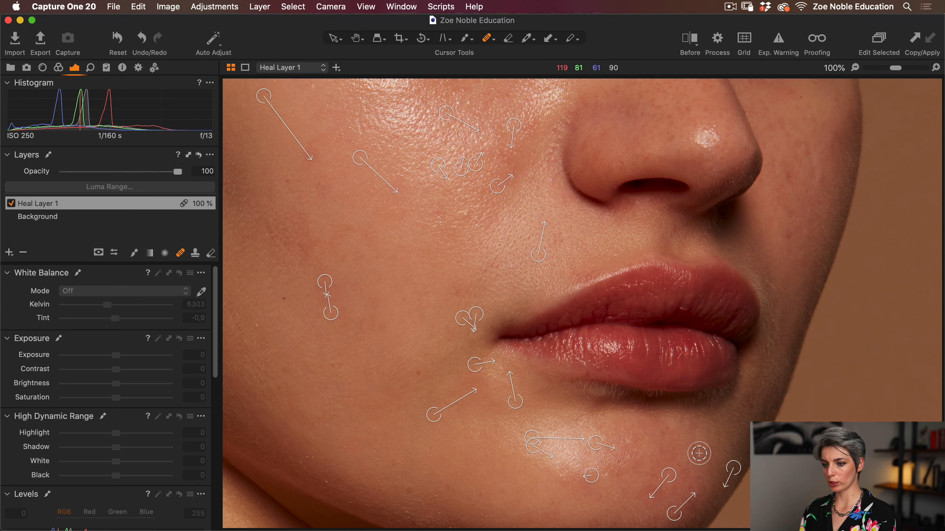
mouse_move(787, 239)
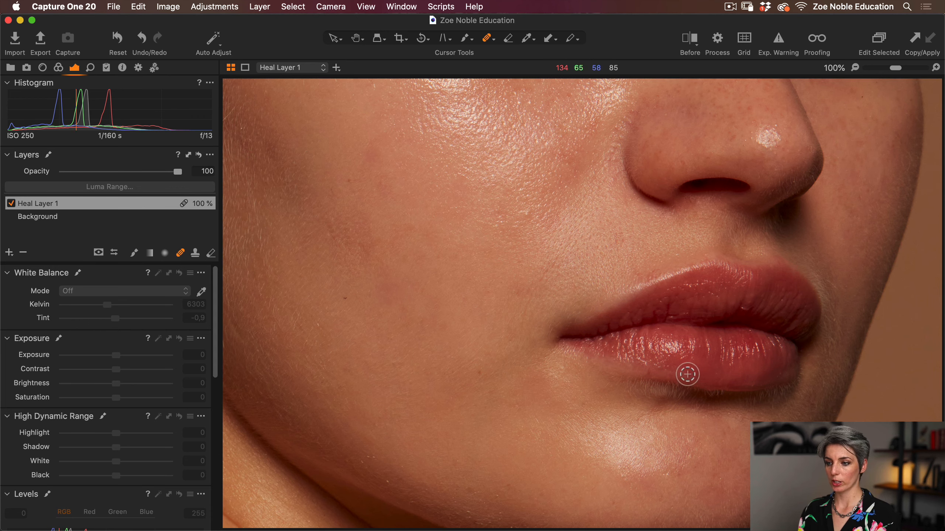
mouse_move(575, 257)
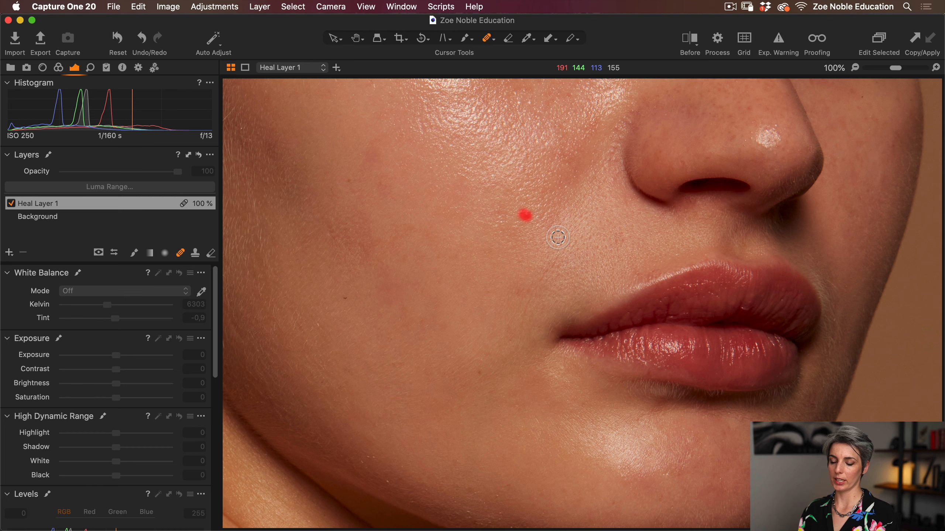
Heal a remaining cheek spot and turn on the Before/After split view.
left_click(523, 215)
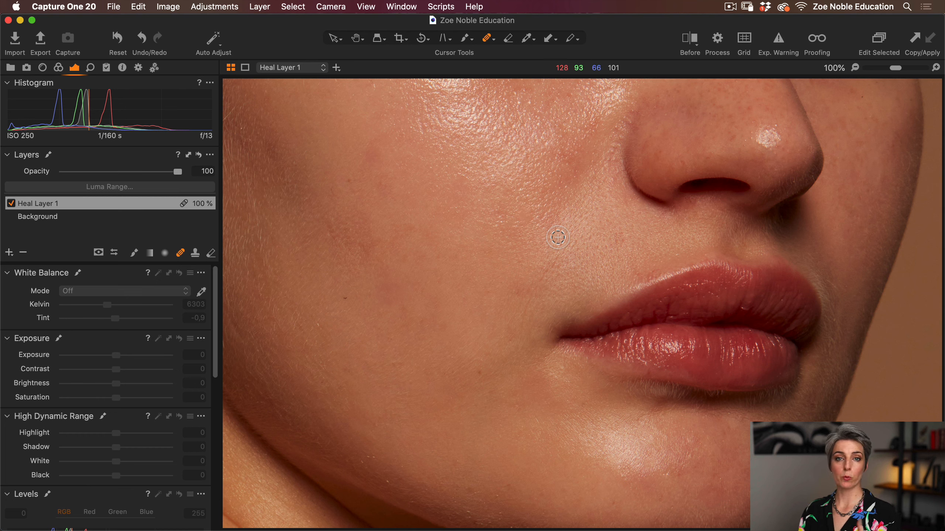
mouse_move(688, 115)
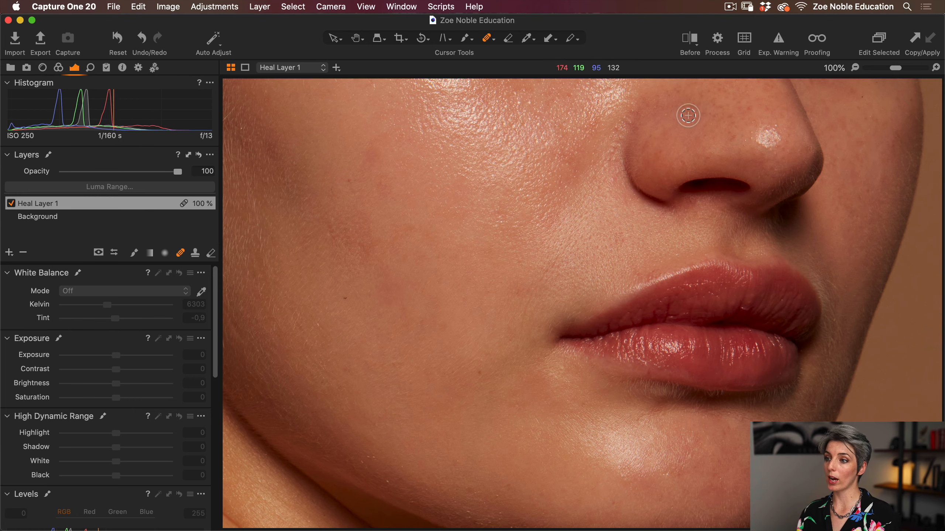
left_click(689, 38)
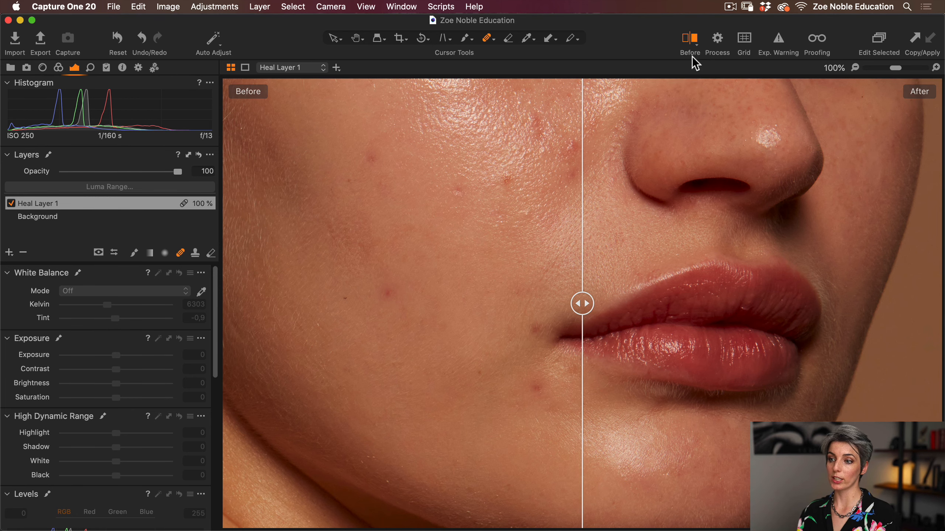
Slide the split divider right across the face, then far left to reveal the healed result.
left_click_drag(582, 304, 747, 303)
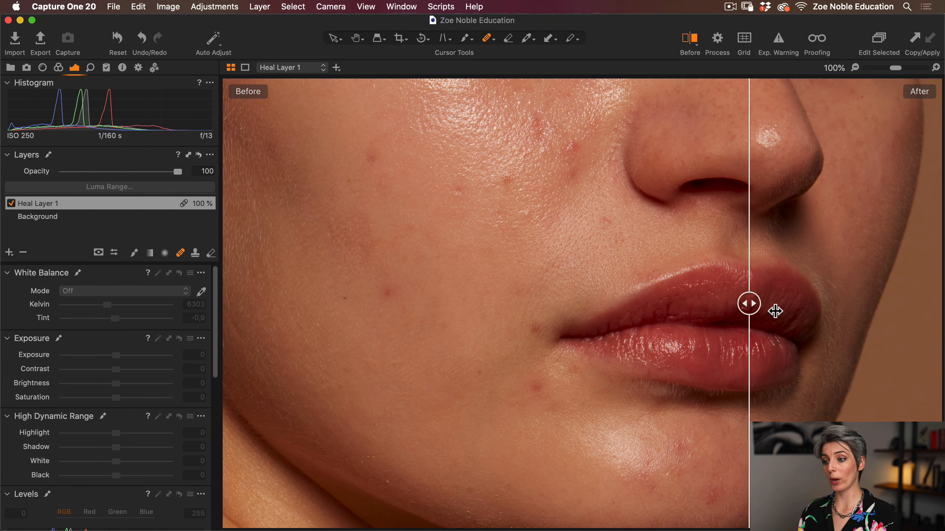
left_click_drag(748, 303, 859, 303)
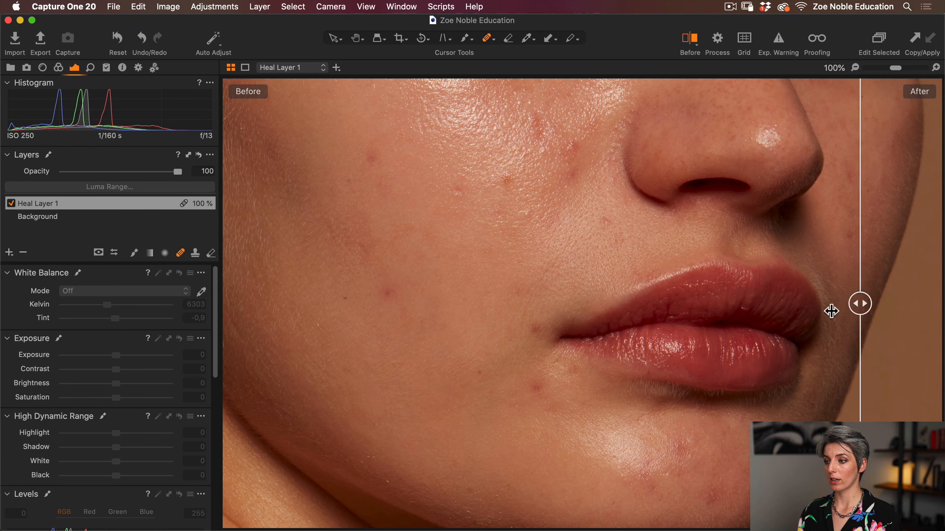
left_click_drag(860, 303, 259, 303)
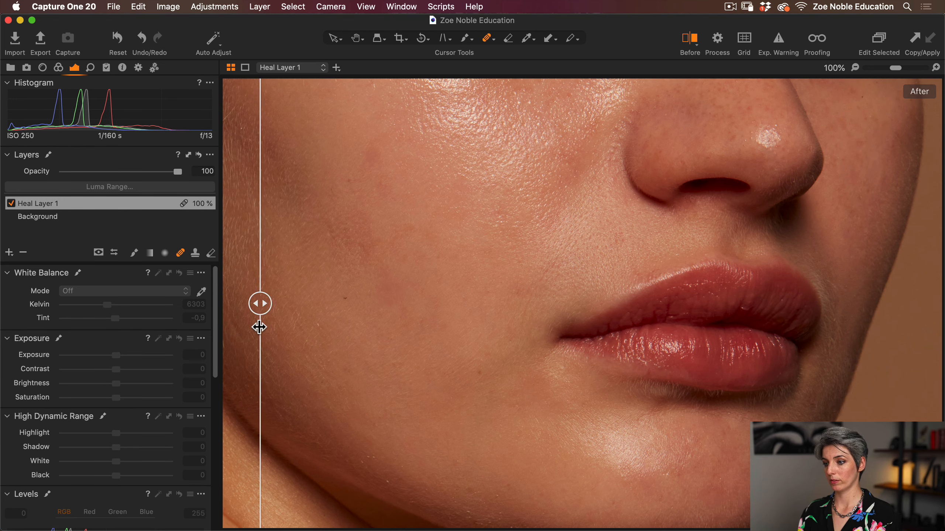